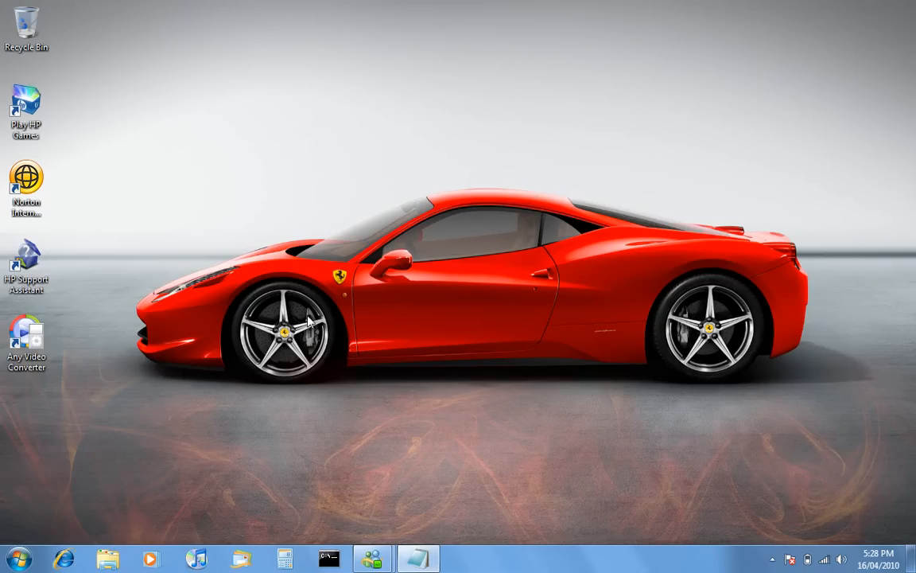
# Step: Launch Notepad from the Start menu to get a blank Untitled document
pyautogui.click(16, 557)
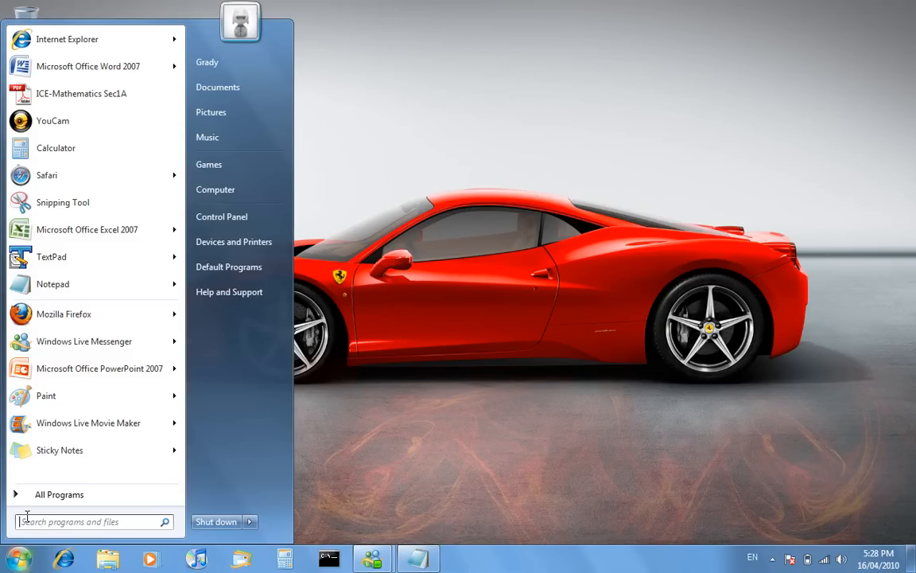
pyautogui.click(52, 284)
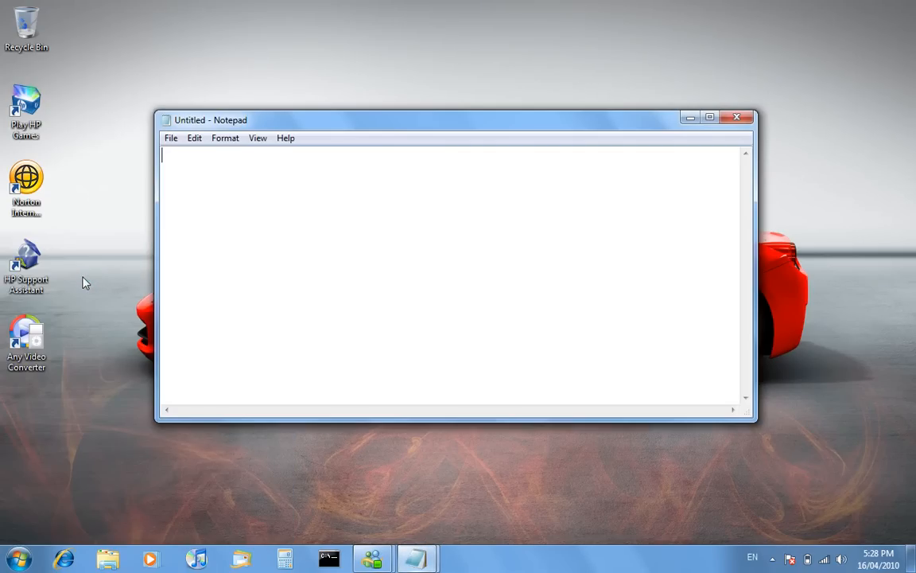
pyautogui.moveTo(266, 252)
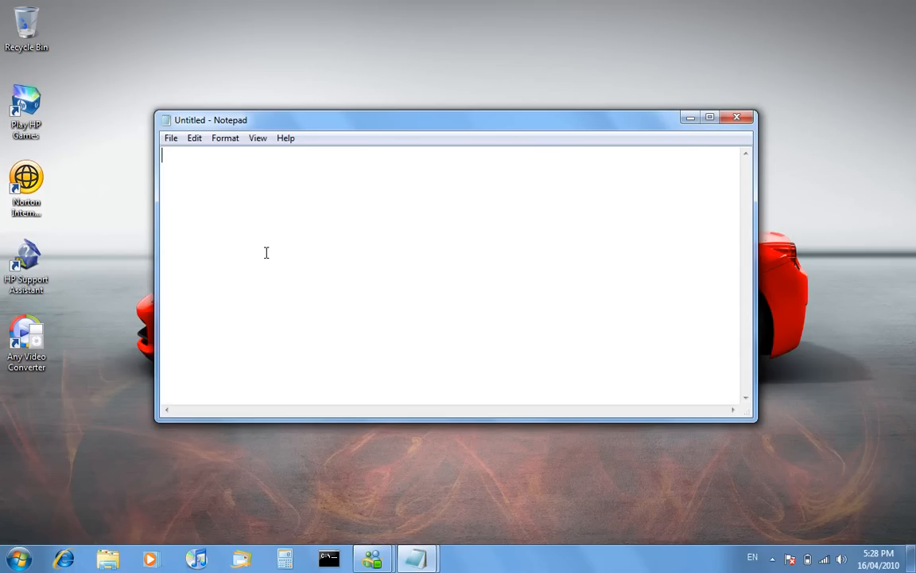
# Step: Type the start of the line: x=msgbox("Your message will go here"
pyautogui.write('x=')
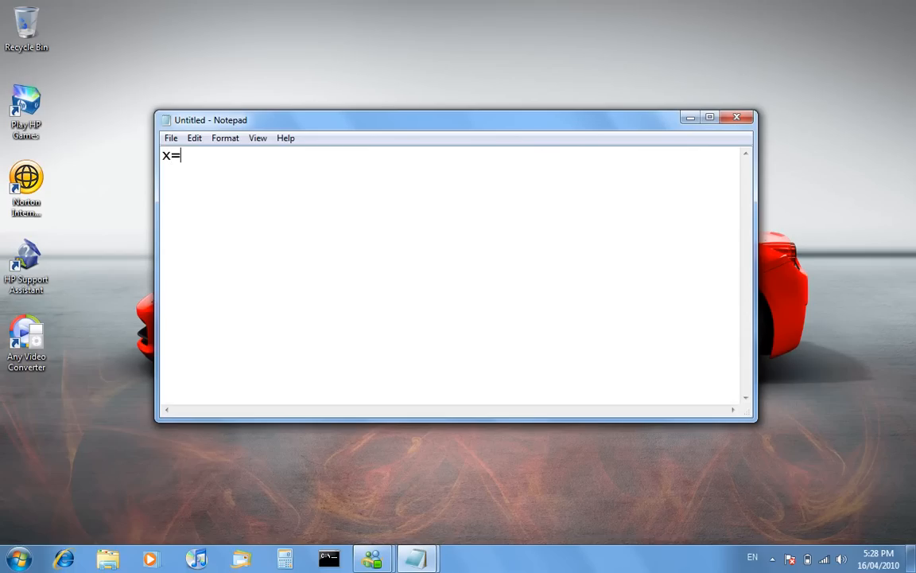
pyautogui.write('msg')
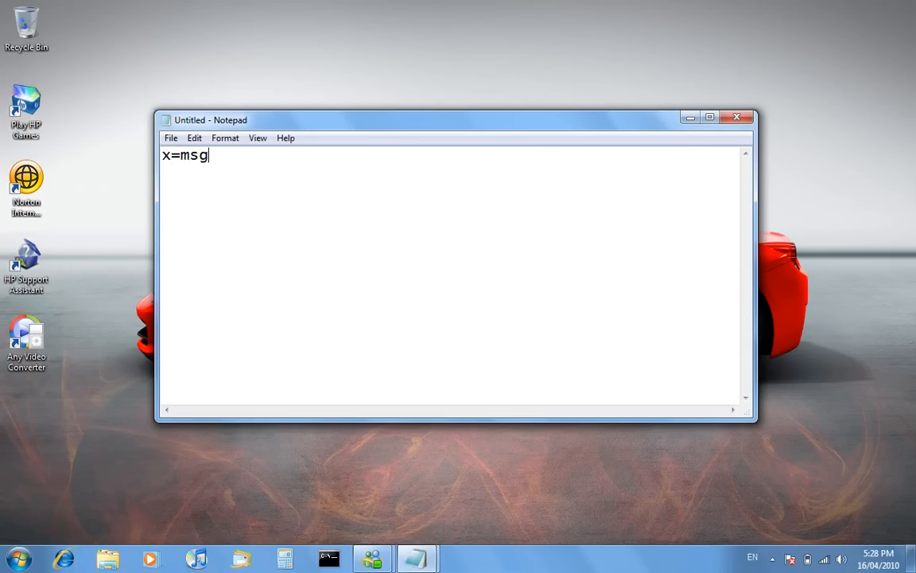
pyautogui.write('box')
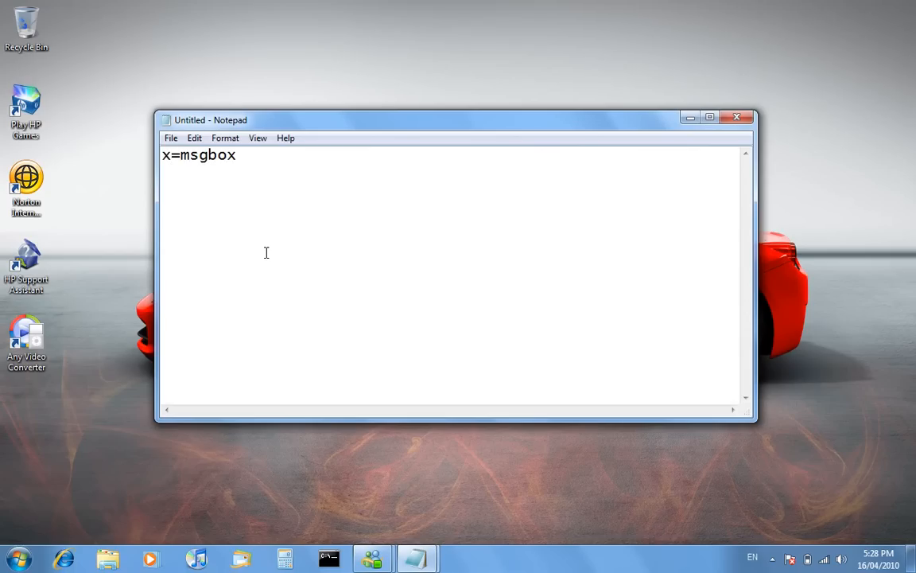
pyautogui.write('(')
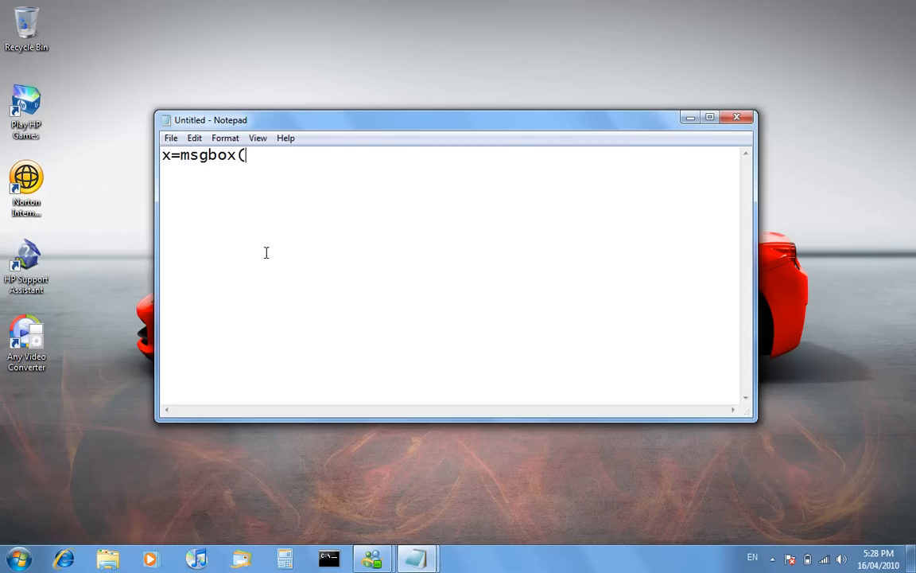
pyautogui.write('"')
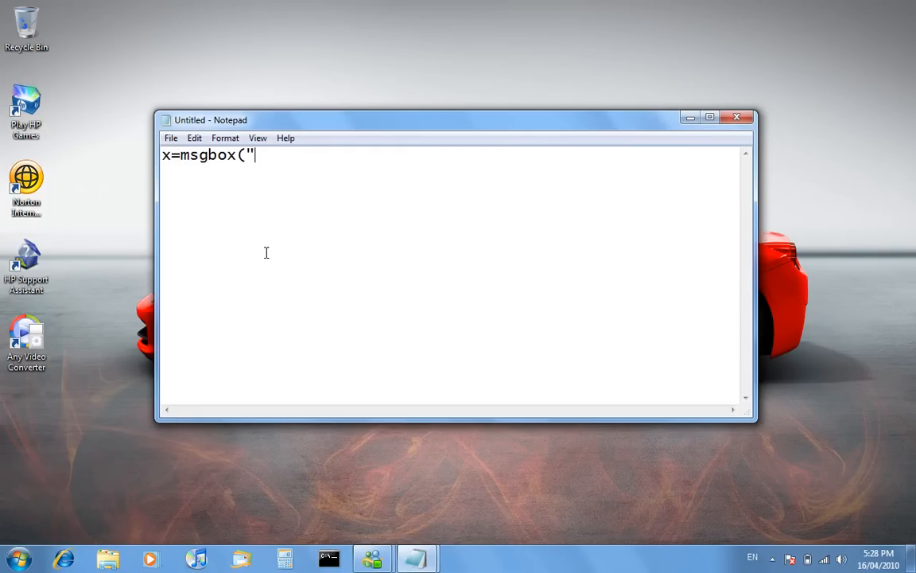
pyautogui.write('Your m')
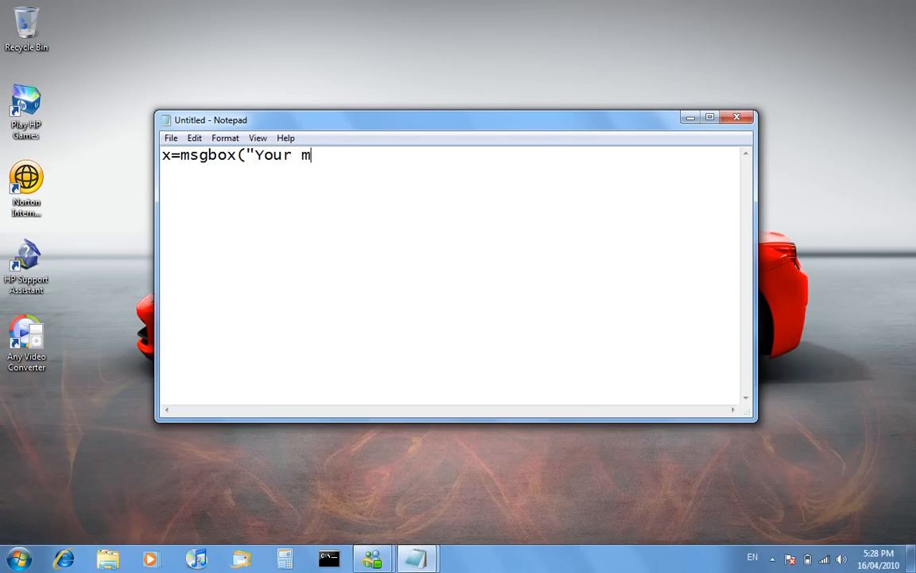
pyautogui.write('essage')
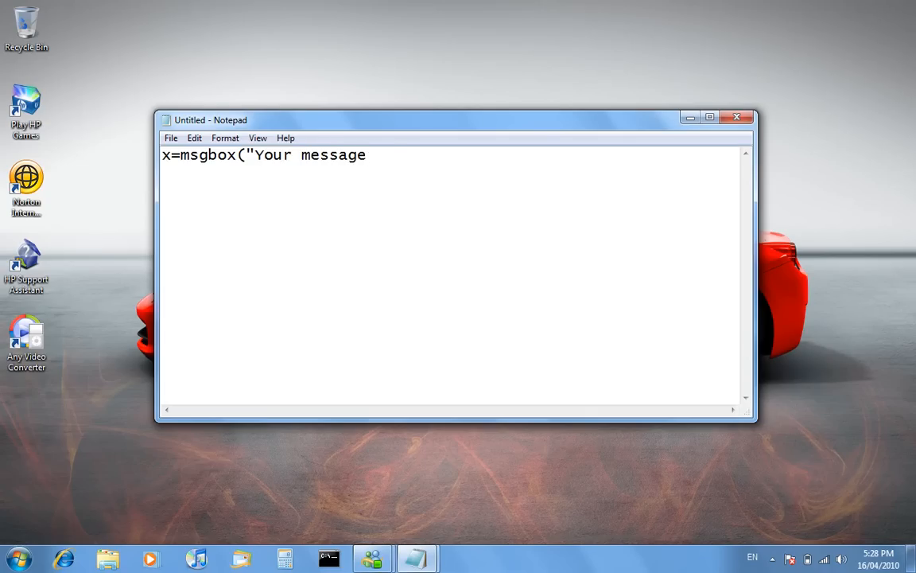
pyautogui.write('will go he')
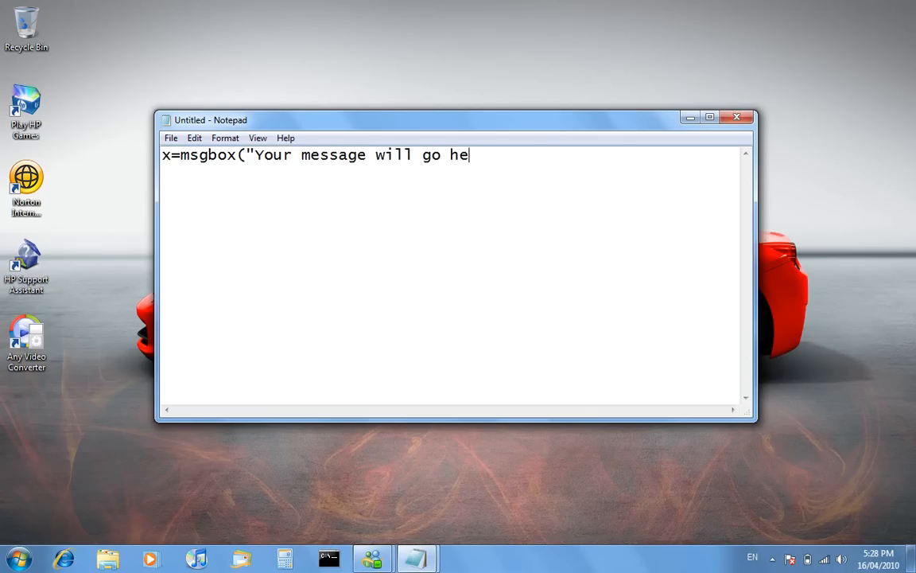
pyautogui.write('re')
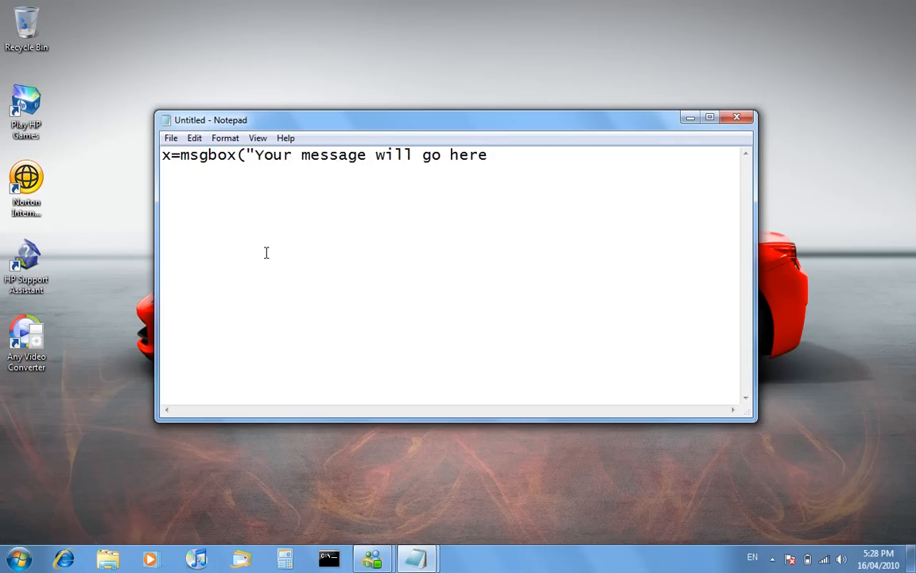
pyautogui.write('"')
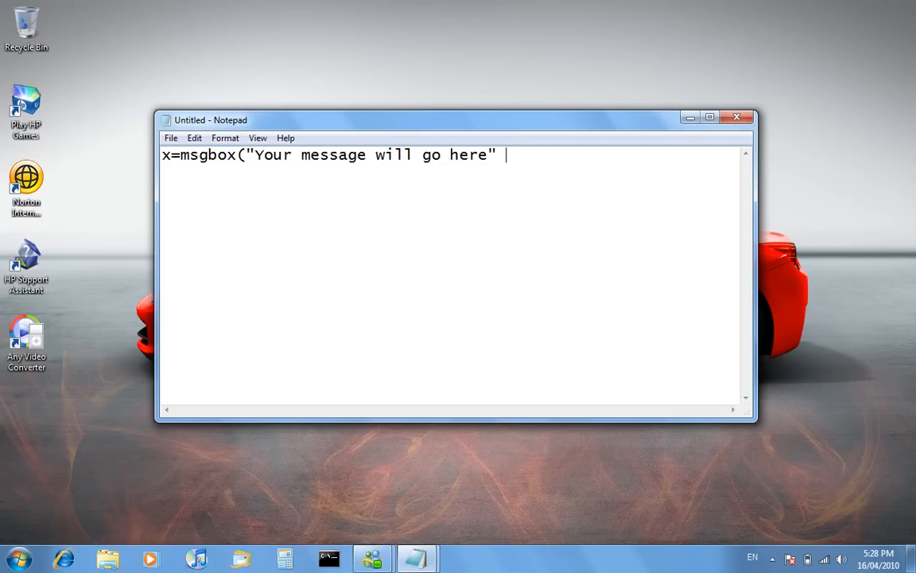
# Step: Finish the line with ,0, "Your title will go here" for the button code and title
pyautogui.write(',')
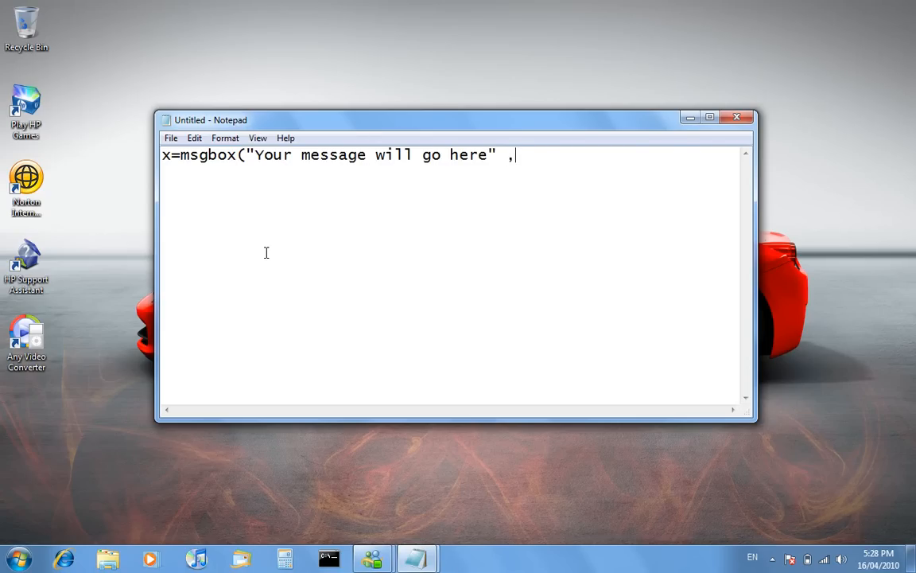
pyautogui.write('0')
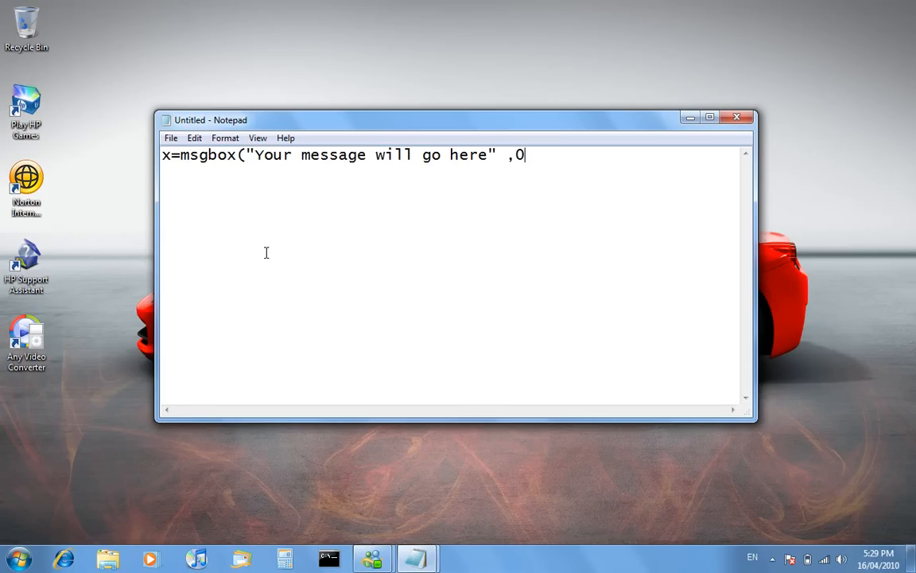
pyautogui.write(',')
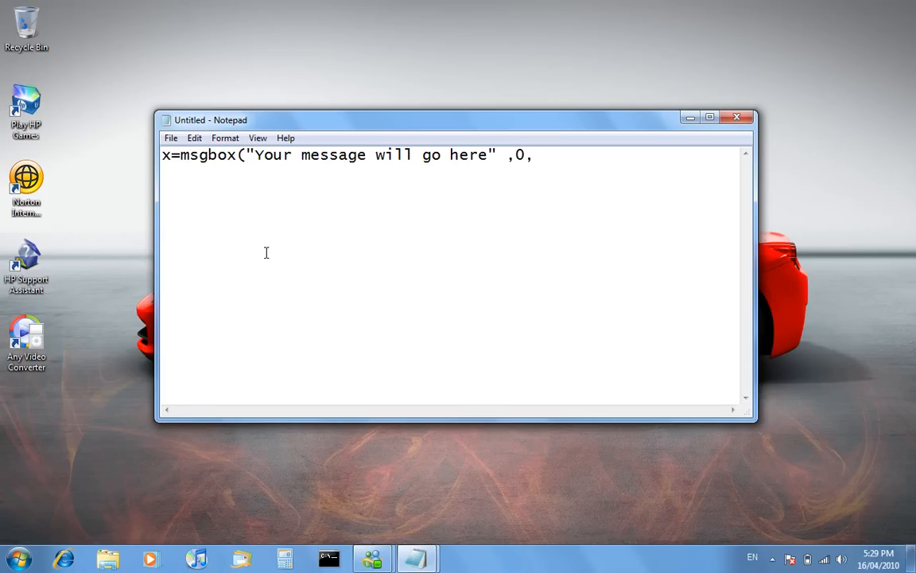
pyautogui.write('"')
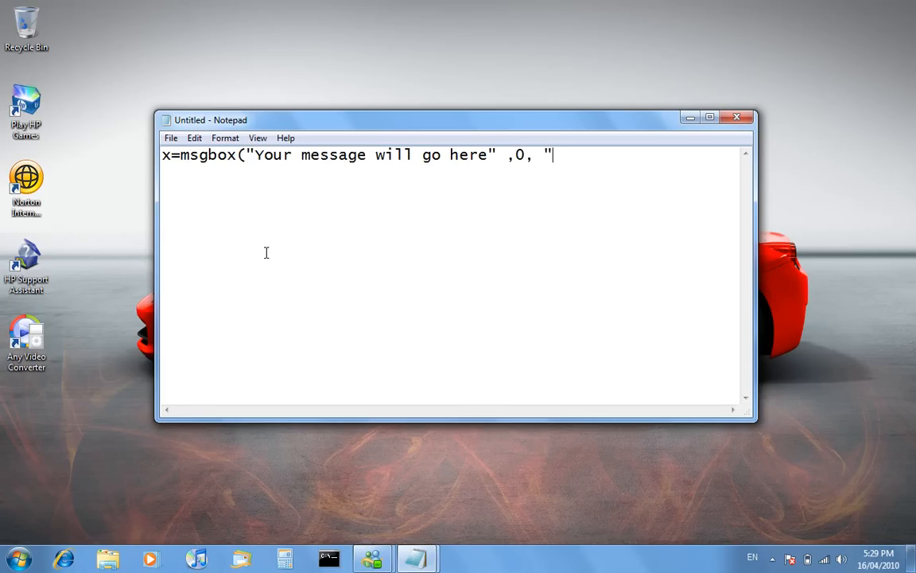
pyautogui.write('Your')
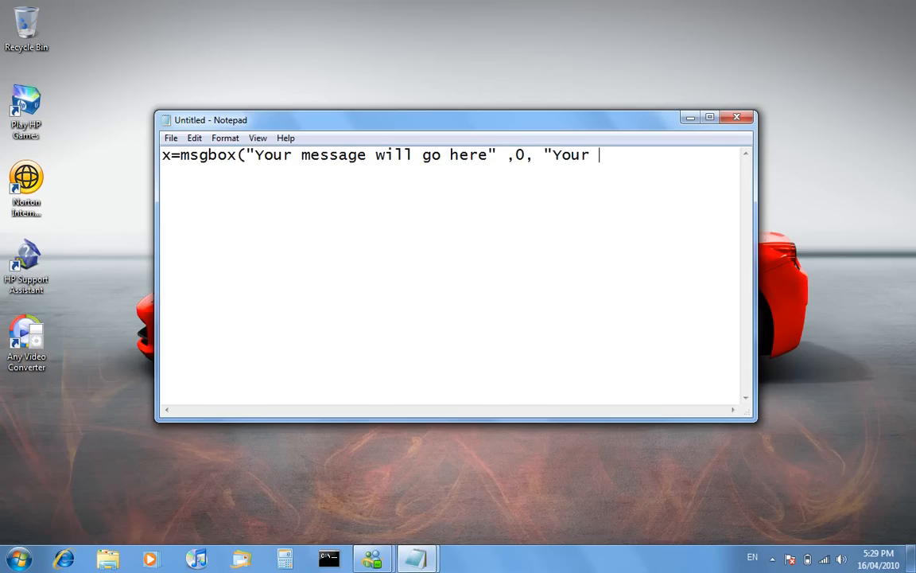
pyautogui.write('title will')
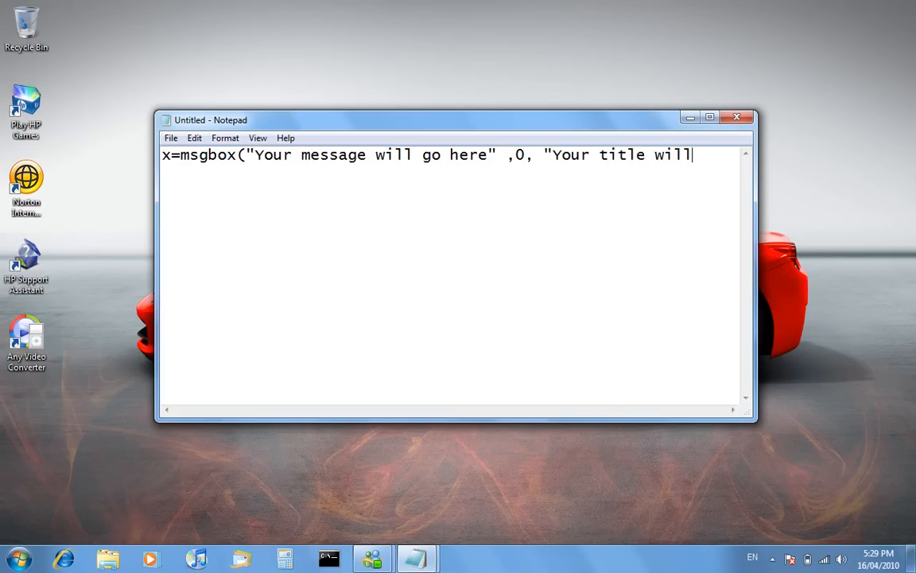
pyautogui.write('go here')
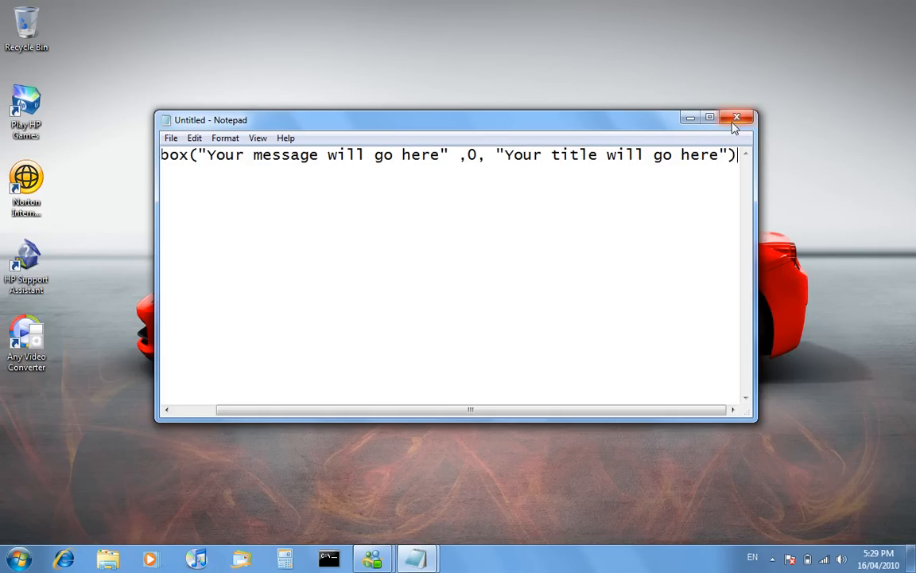
# Step: Close Notepad and save the script to the Desktop as vbscript.vbs with All Files type
pyautogui.click(736, 117)
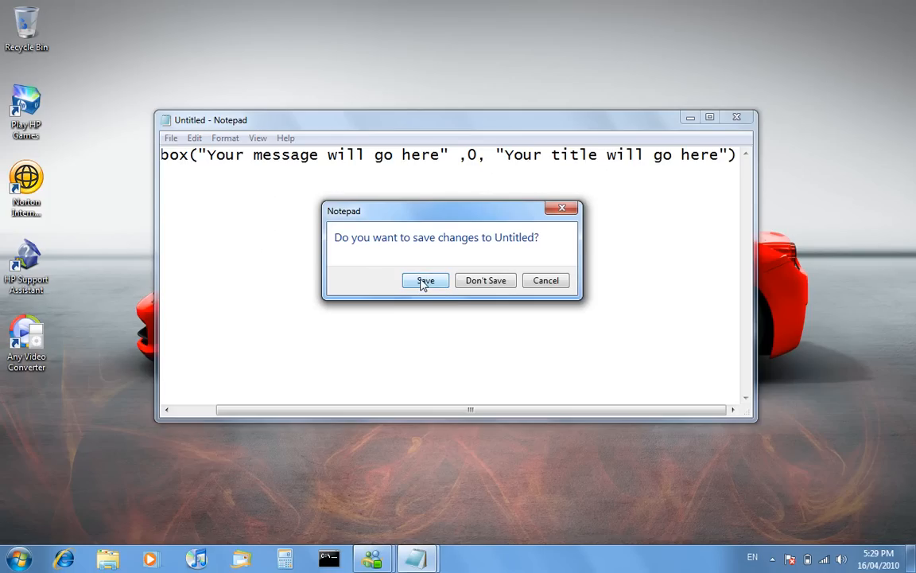
pyautogui.click(425, 280)
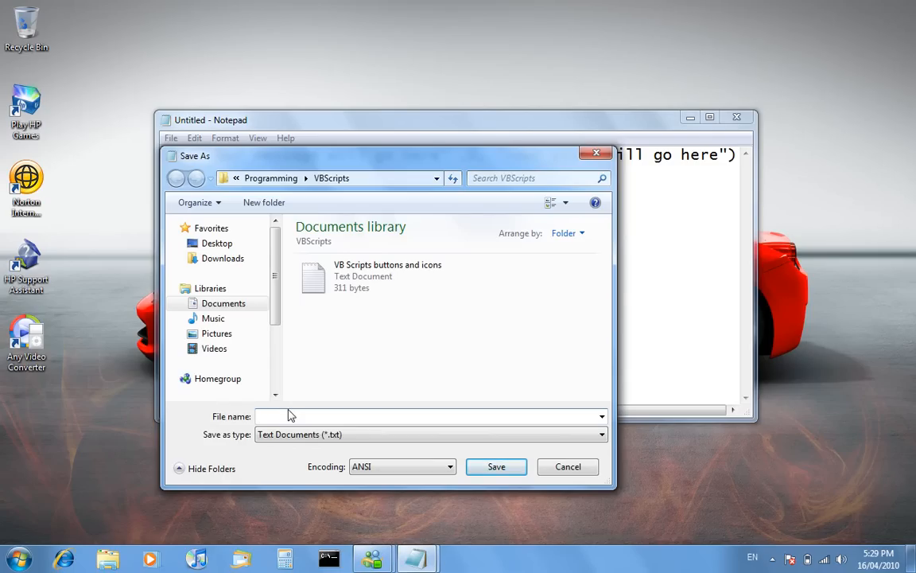
pyautogui.write('v')
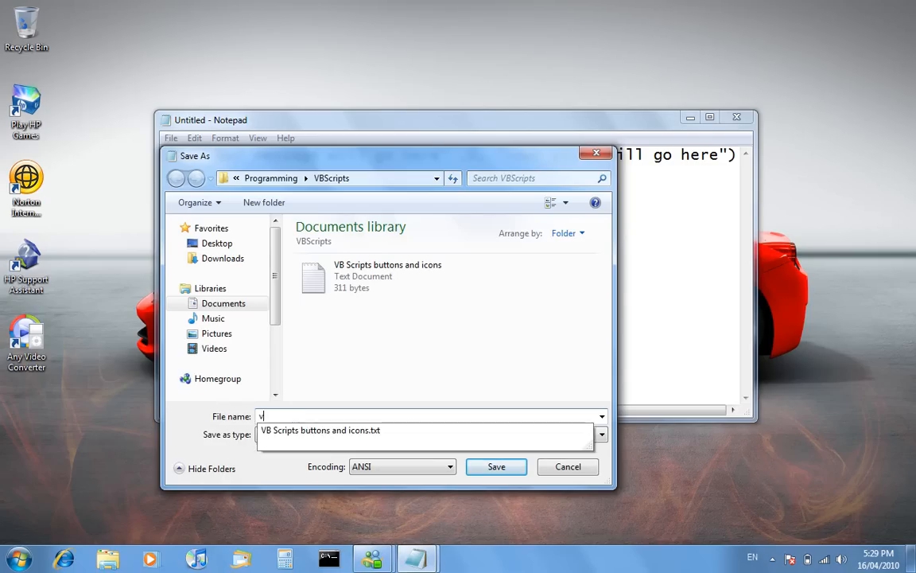
pyautogui.write('bscript')
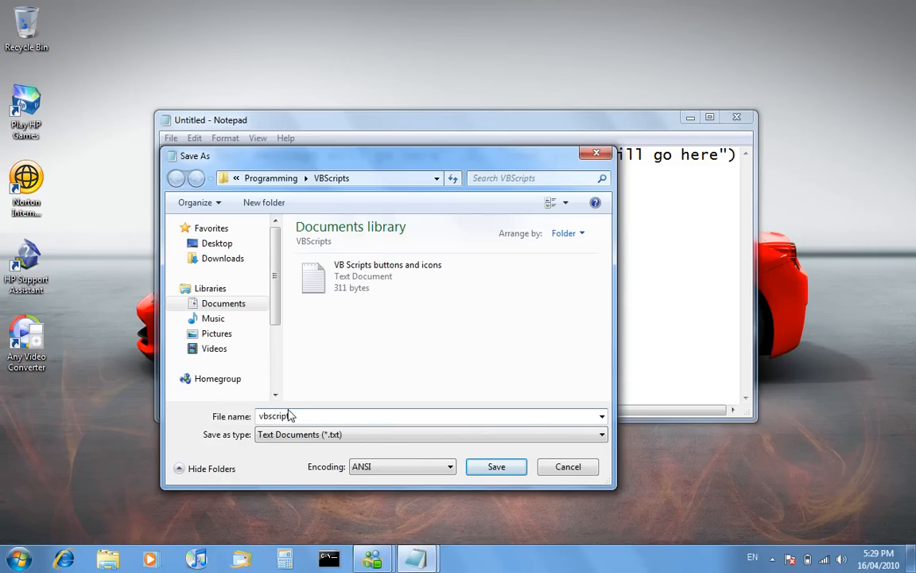
pyautogui.moveTo(322, 398)
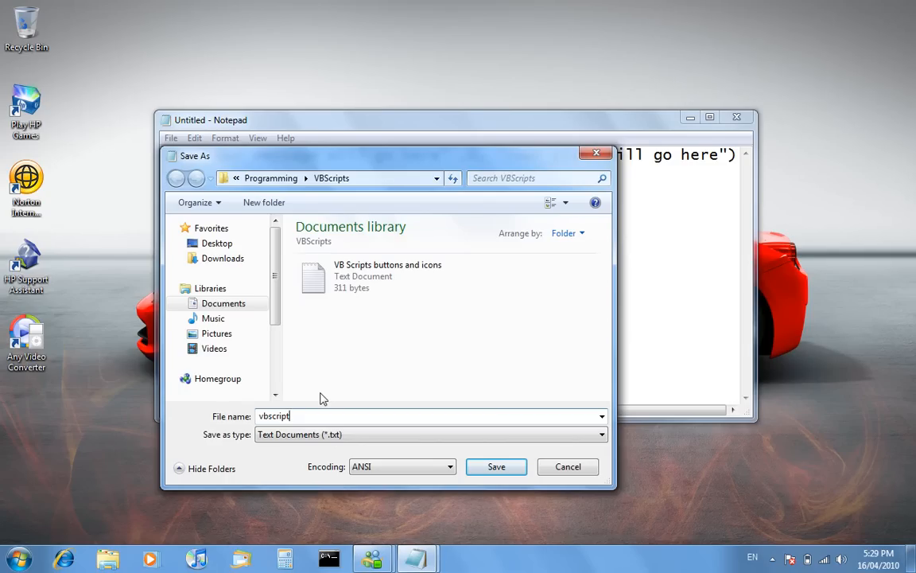
pyautogui.write('.vbs')
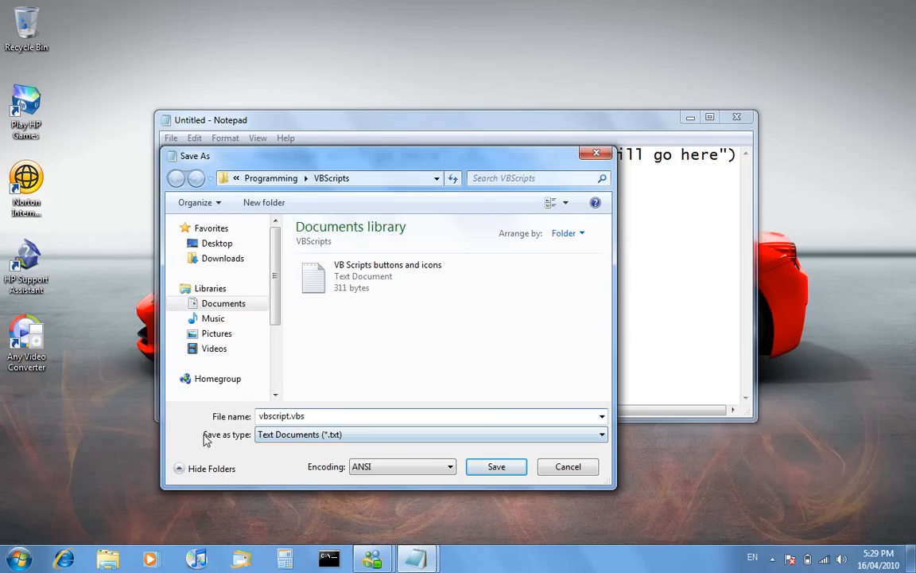
pyautogui.click(429, 433)
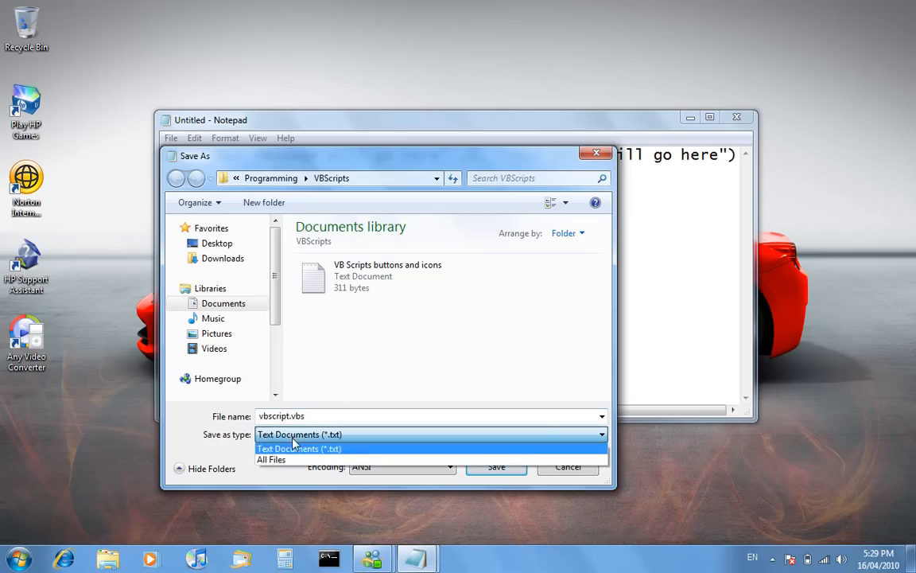
pyautogui.click(271, 459)
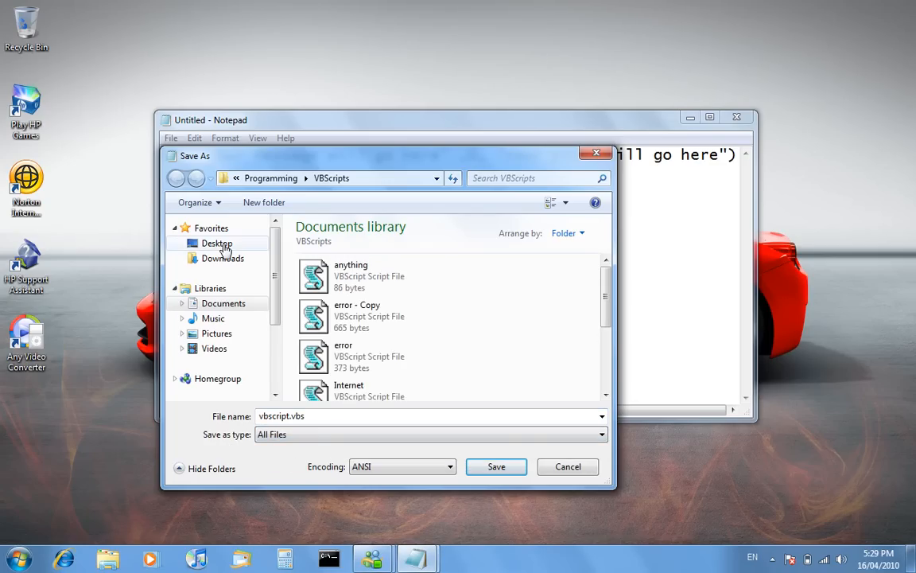
pyautogui.click(216, 243)
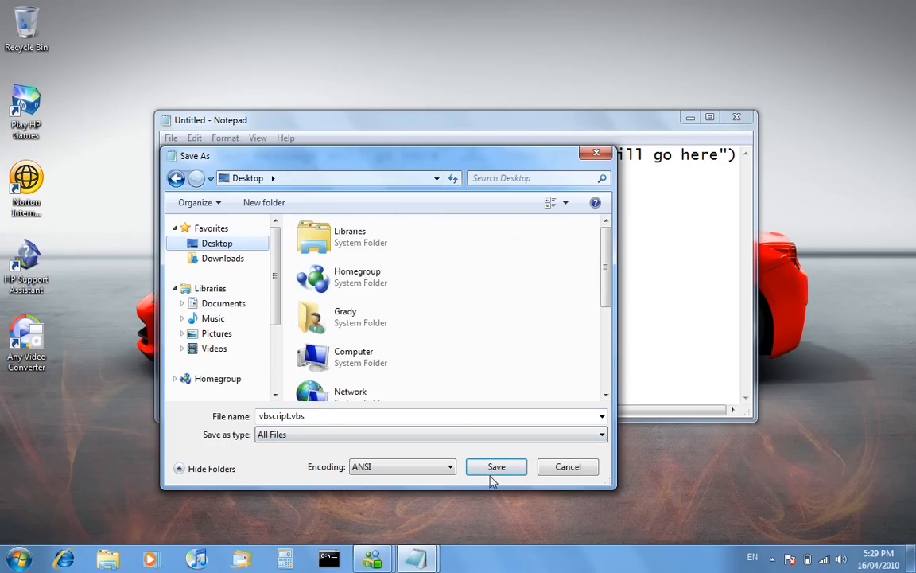
pyautogui.click(496, 466)
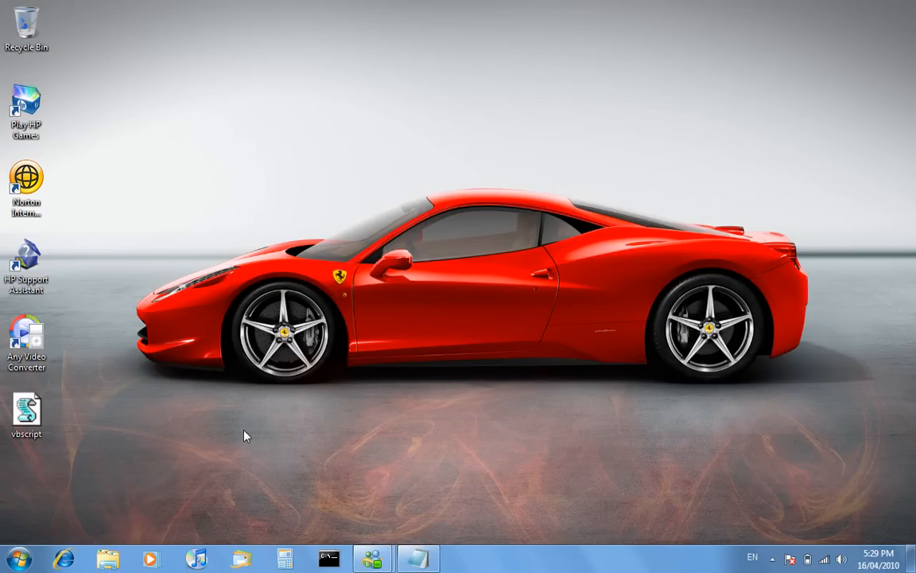
pyautogui.moveTo(27, 409)
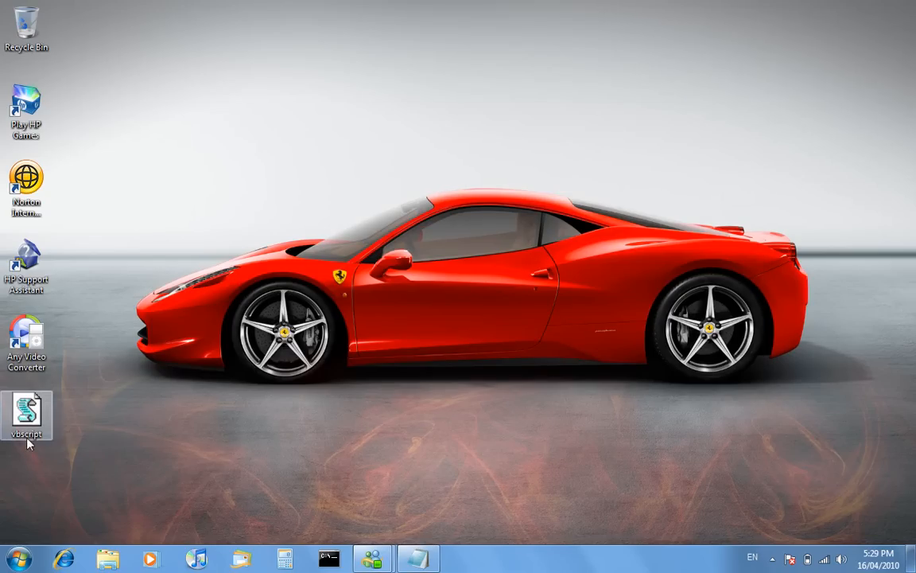
pyautogui.moveTo(27, 414)
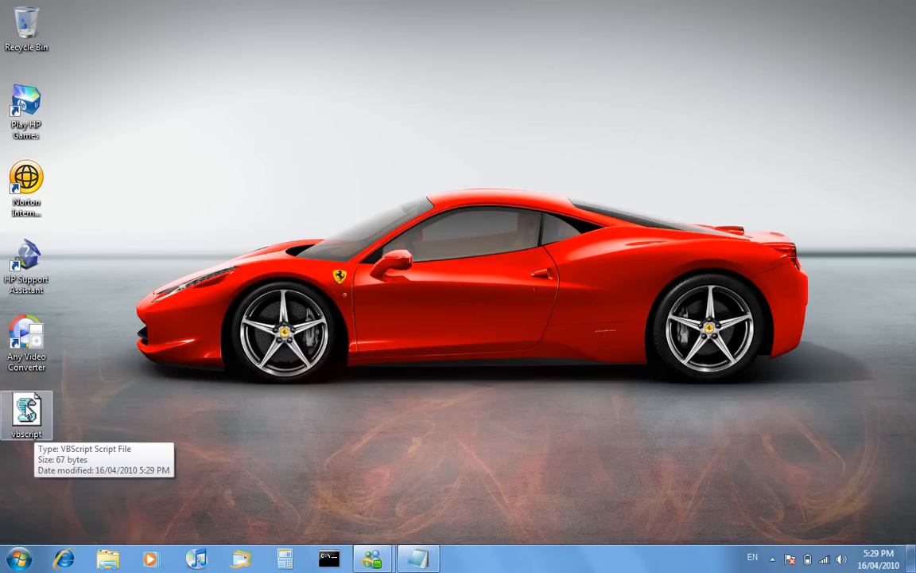
# Step: Run vbscript from the desktop and move its 'Your title will go here' message box aside
pyautogui.doubleClick(26, 414)
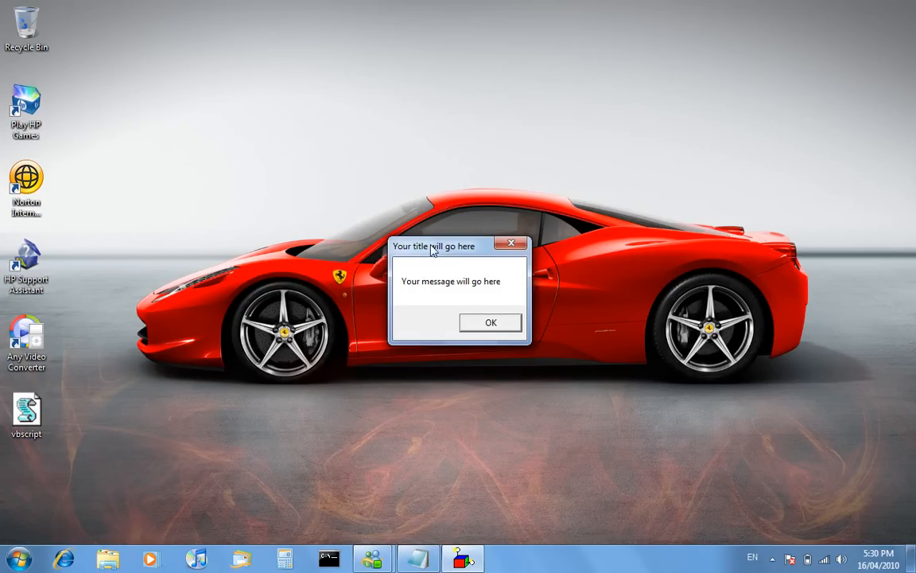
pyautogui.moveTo(434, 246); pyautogui.dragTo(406, 214)
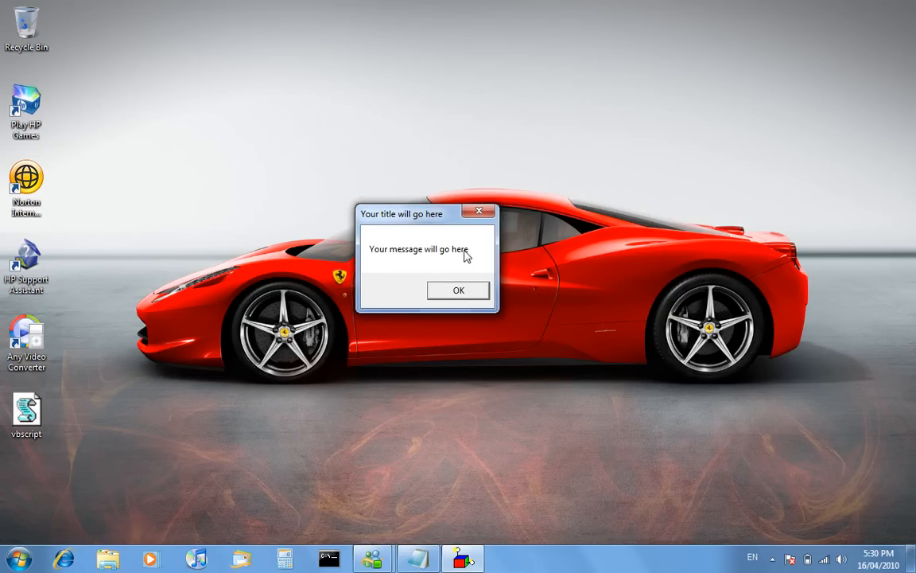
# Step: Open vbscript for editing from its context menu and place Notepad beside the message box
pyautogui.rightClick(26, 409)
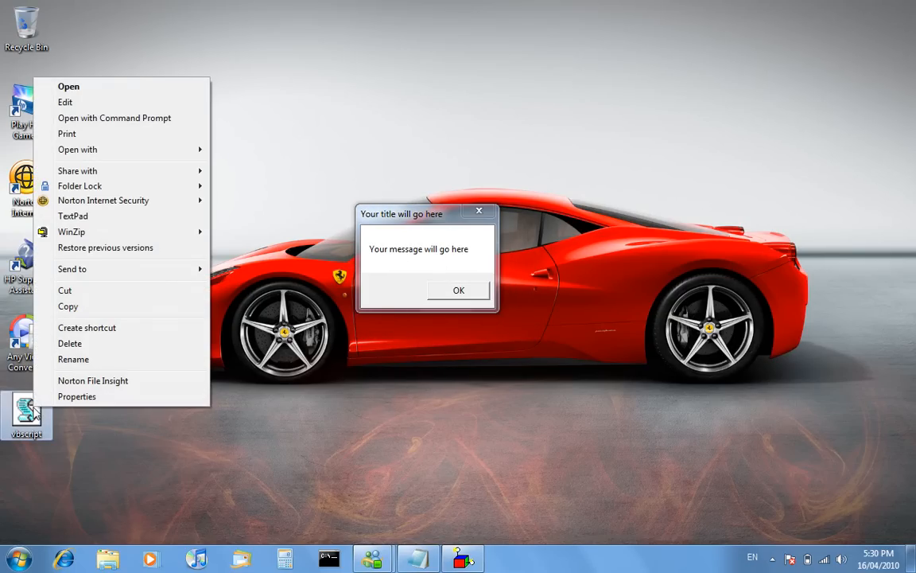
pyautogui.moveTo(65, 102)
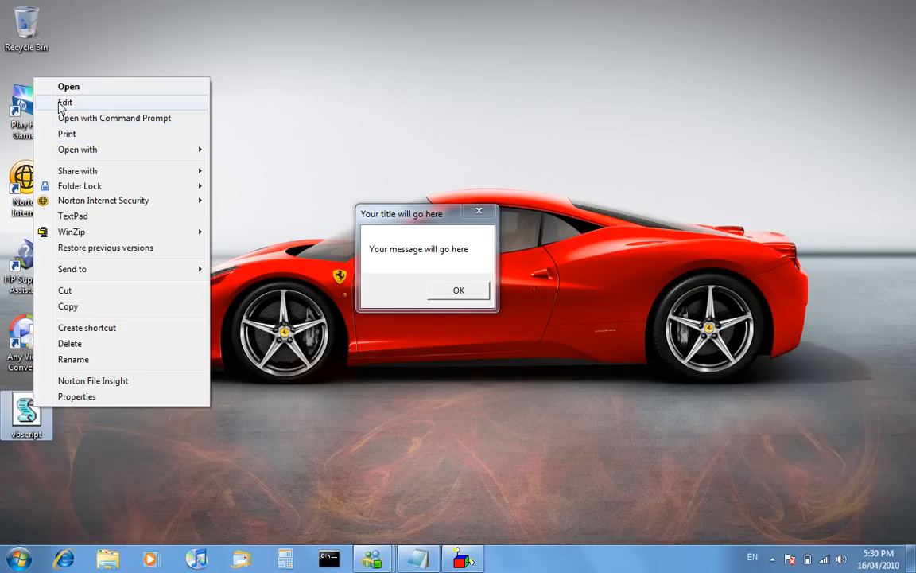
pyautogui.click(65, 102)
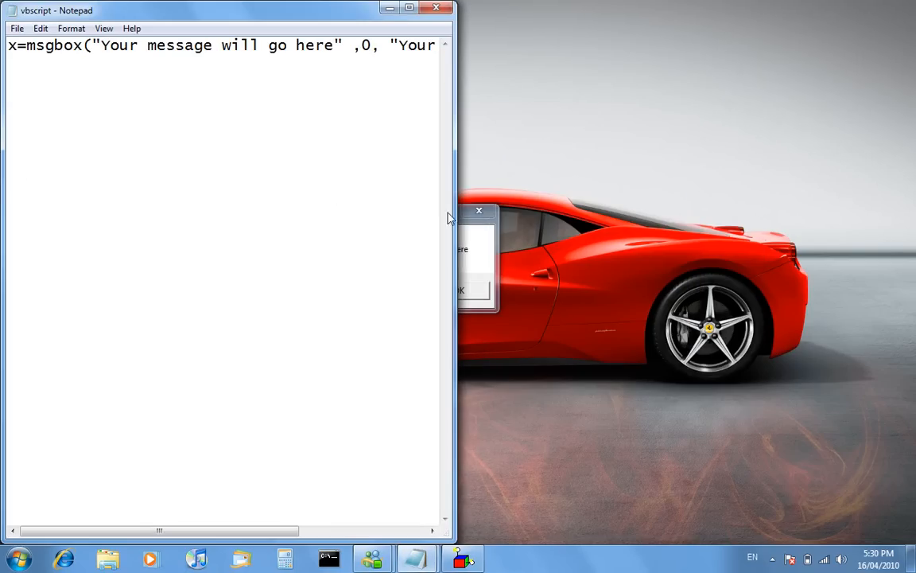
pyautogui.moveTo(461, 210); pyautogui.dragTo(706, 202)
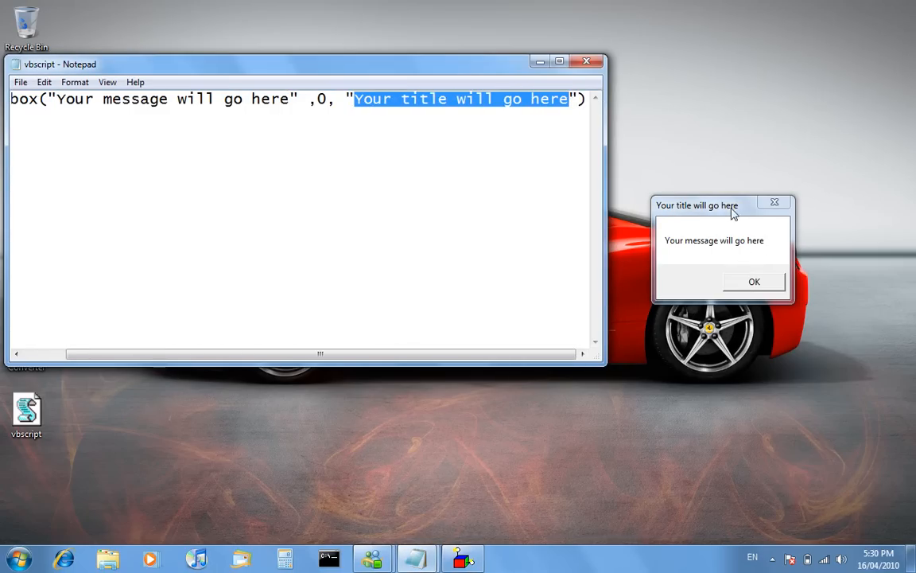
pyautogui.click(507, 186)
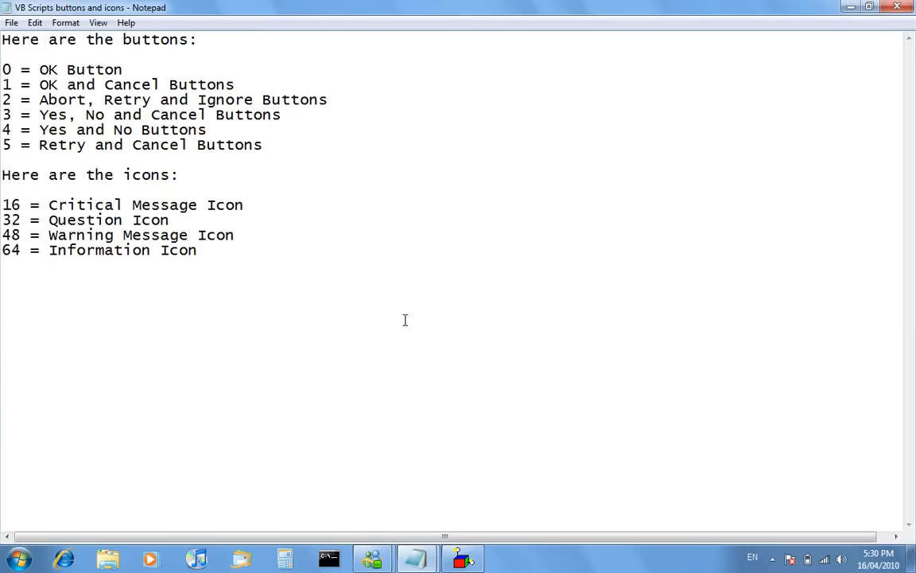
pyautogui.moveTo(659, 181)
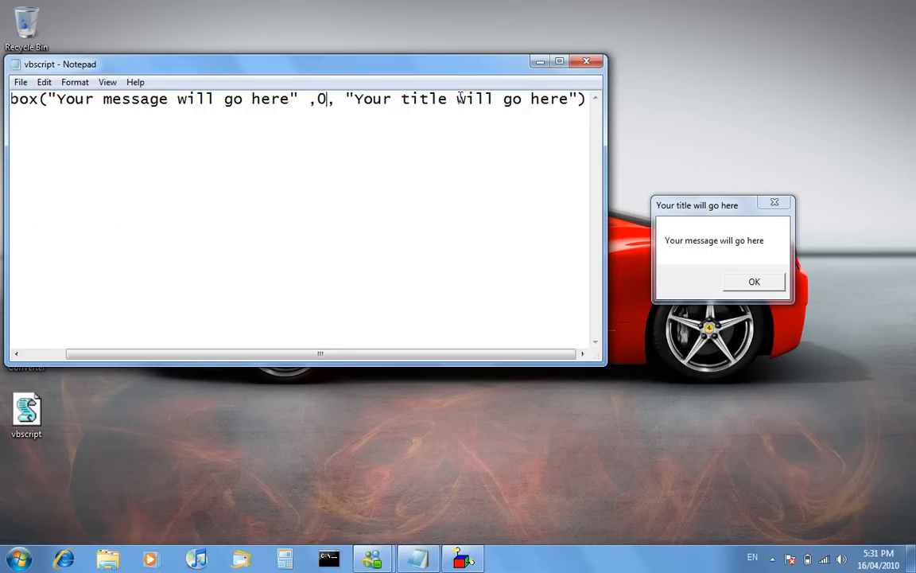
# Step: Change the msgbox button code from 0 to 0+16 for a critical icon
pyautogui.write('=')
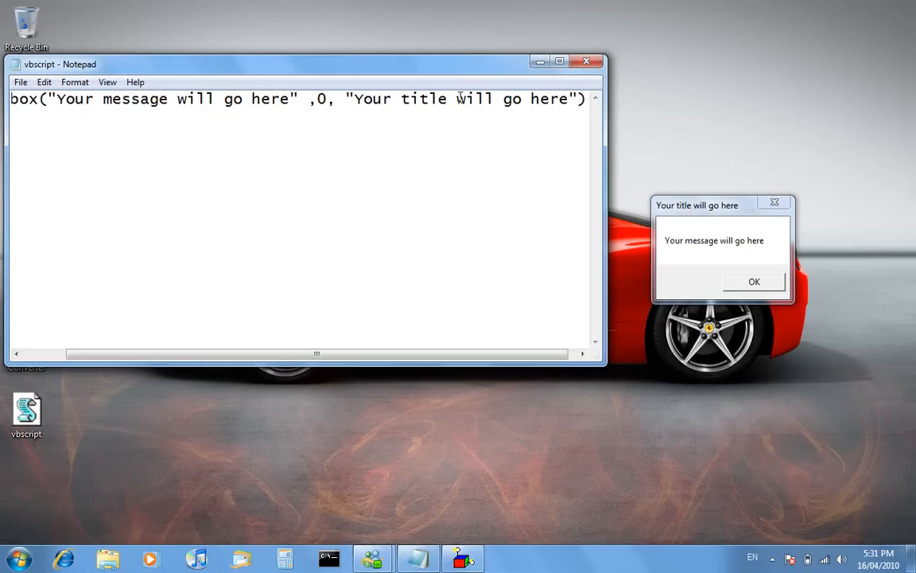
pyautogui.write('+')
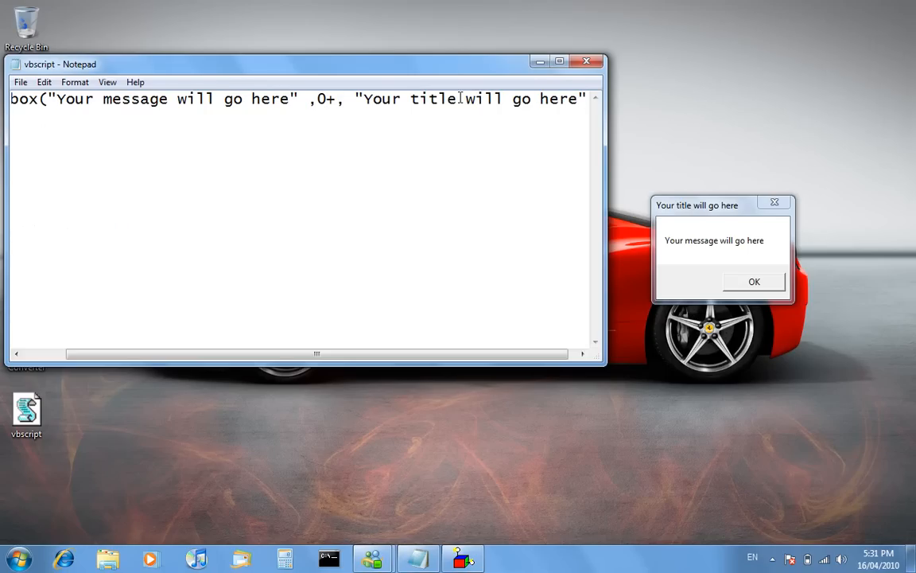
pyautogui.write('16')
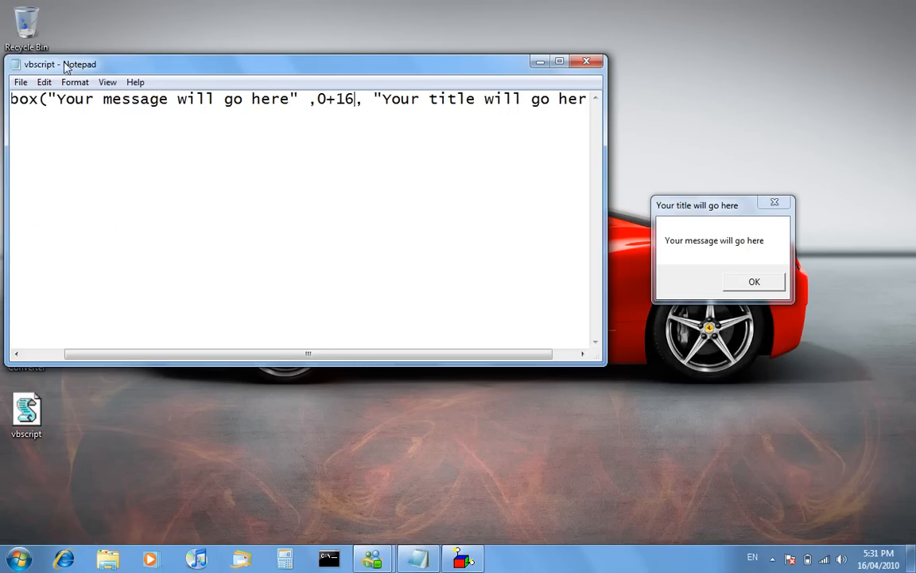
# Step: Set the message to 'This has a critical message icon.' and the title to 'Critical message test'
pyautogui.doubleClick(175, 99)
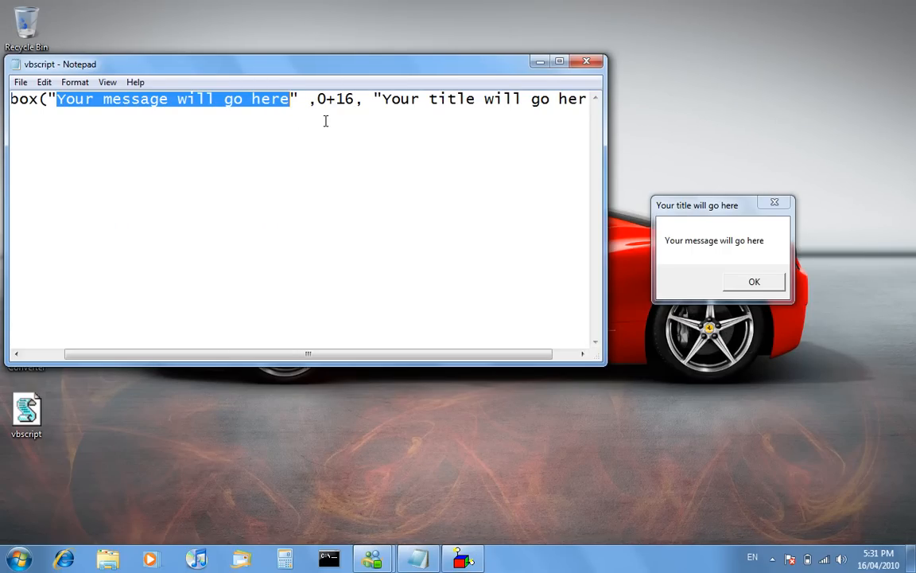
pyautogui.write('This h')
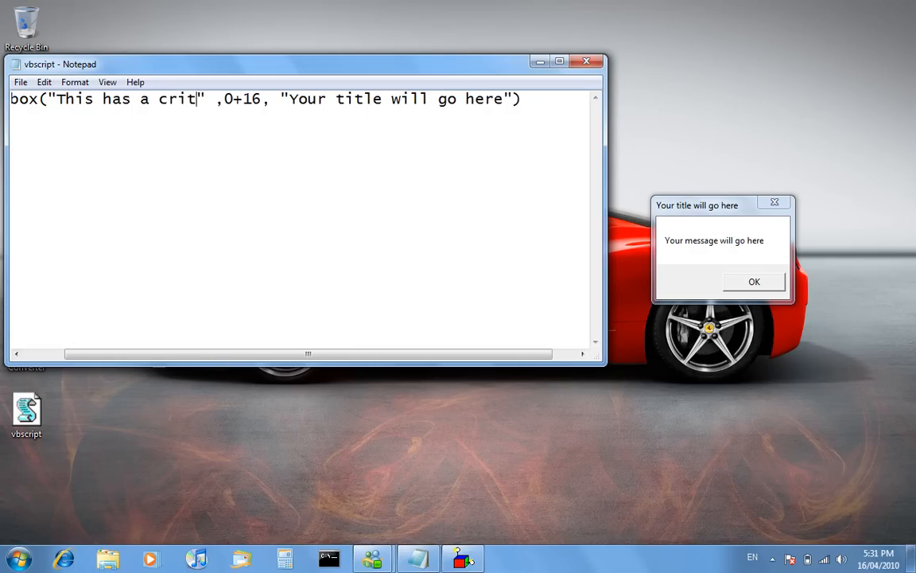
pyautogui.write('ical message icon')
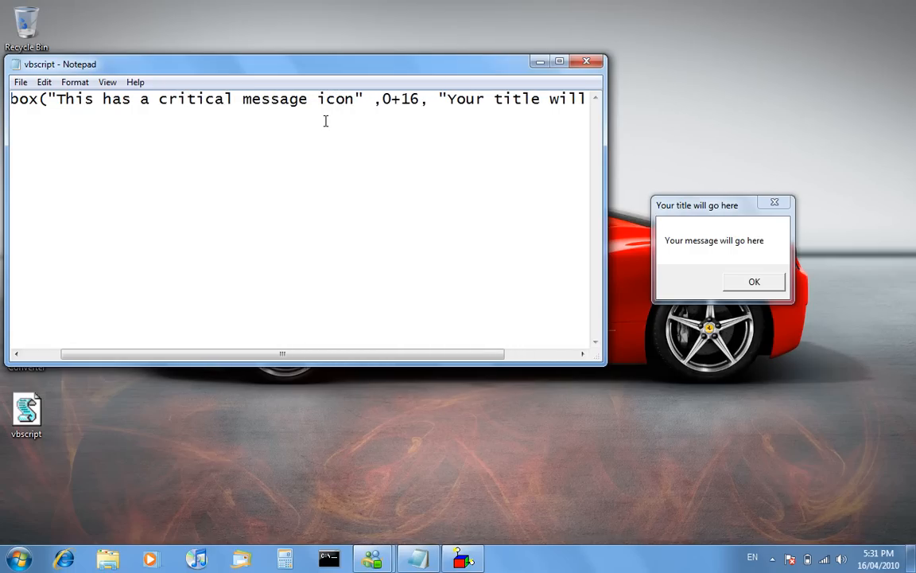
pyautogui.write('.')
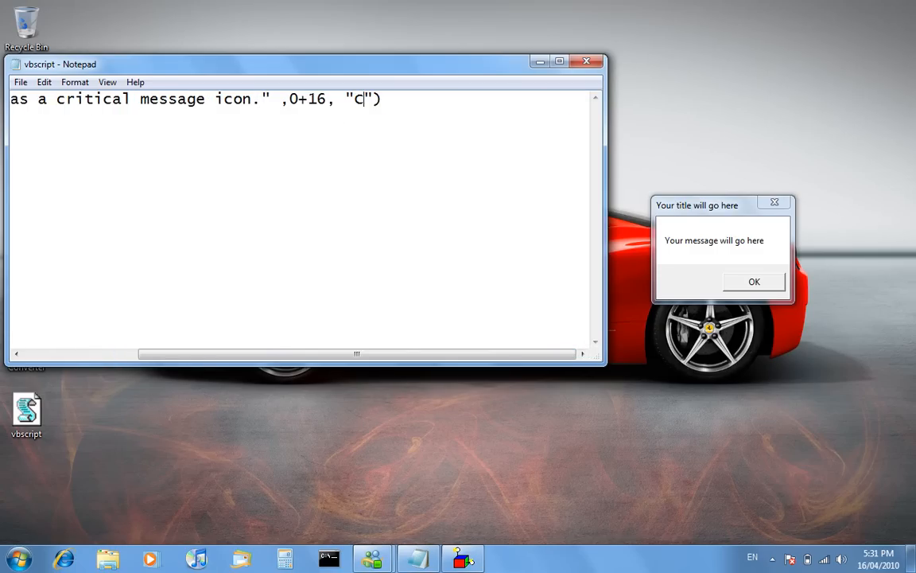
pyautogui.write('ritical')
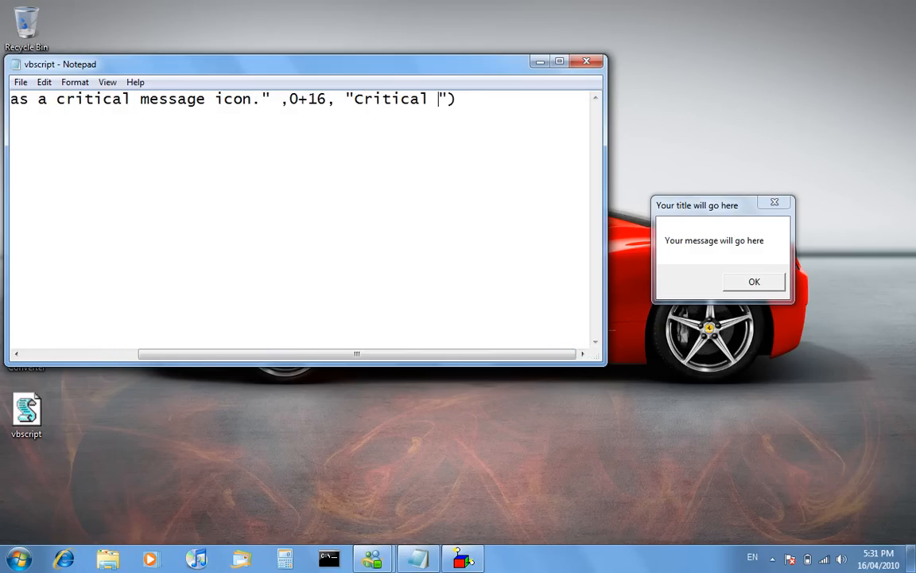
pyautogui.write('message')
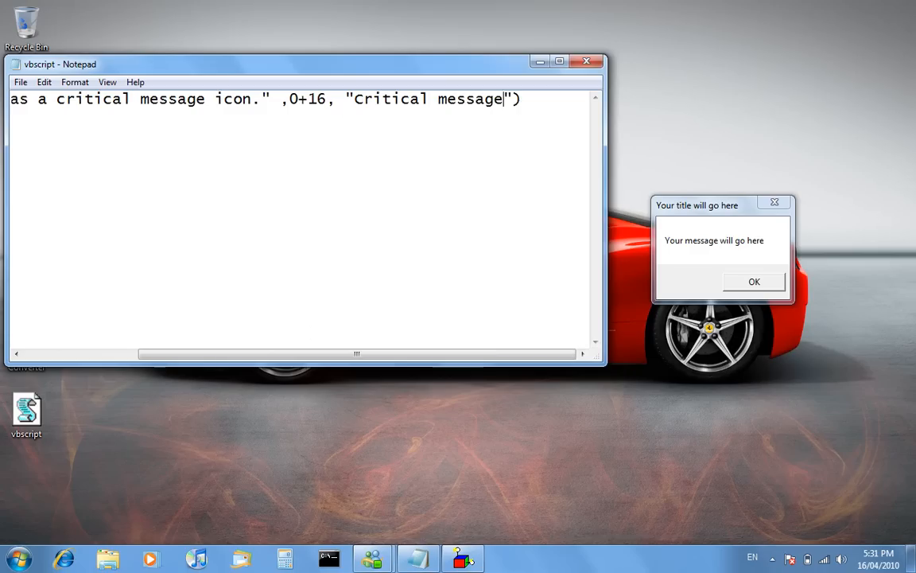
pyautogui.write('test')
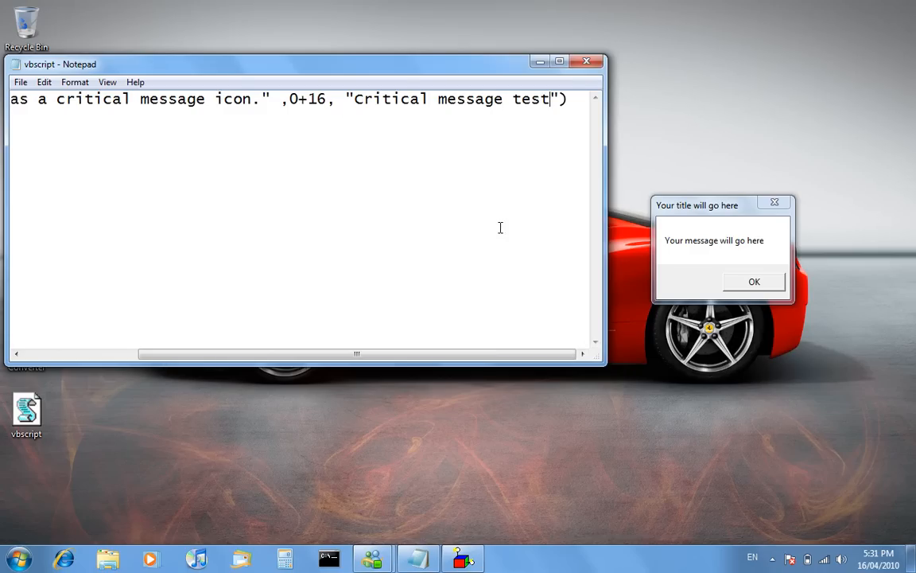
pyautogui.click(753, 280)
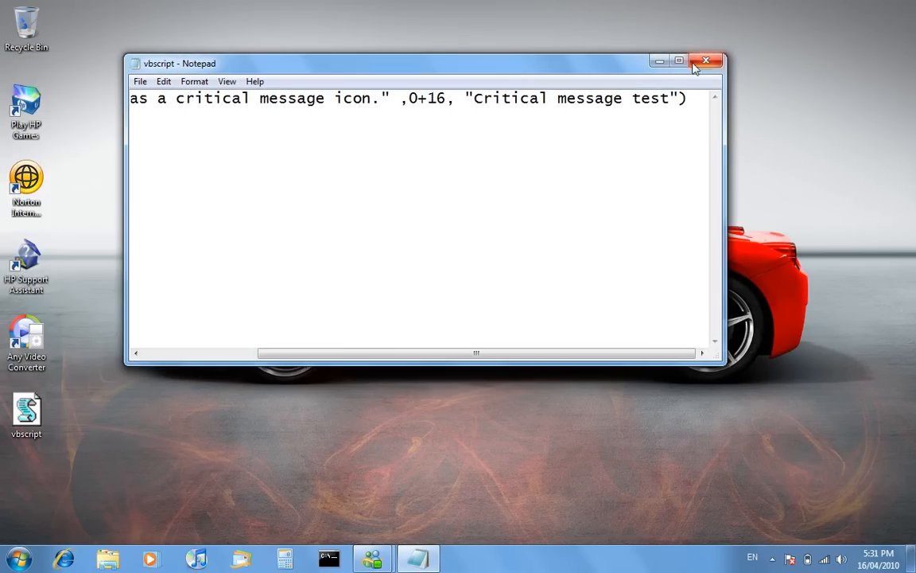
# Step: Close Notepad, run vbscript to show the critical 'Critical message test' box, and click OK
pyautogui.click(706, 61)
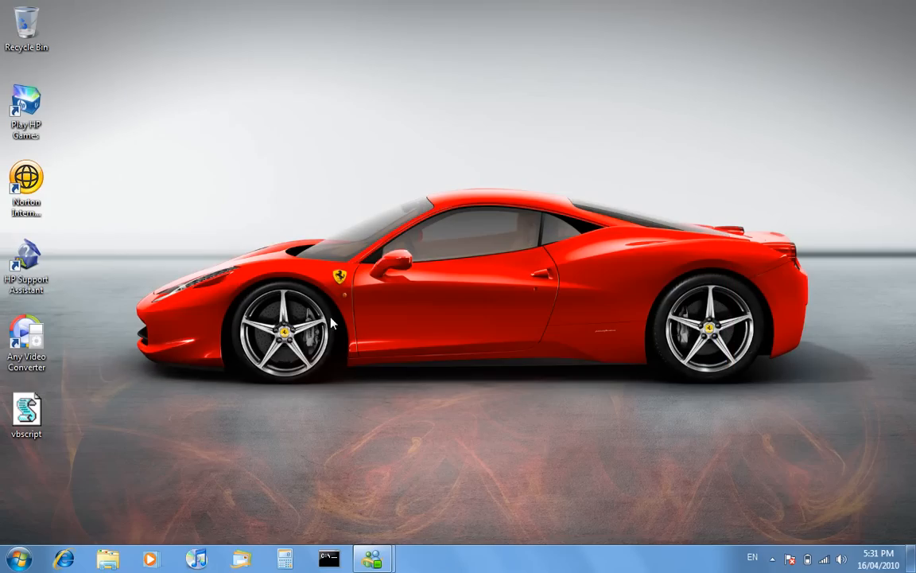
pyautogui.click(27, 413)
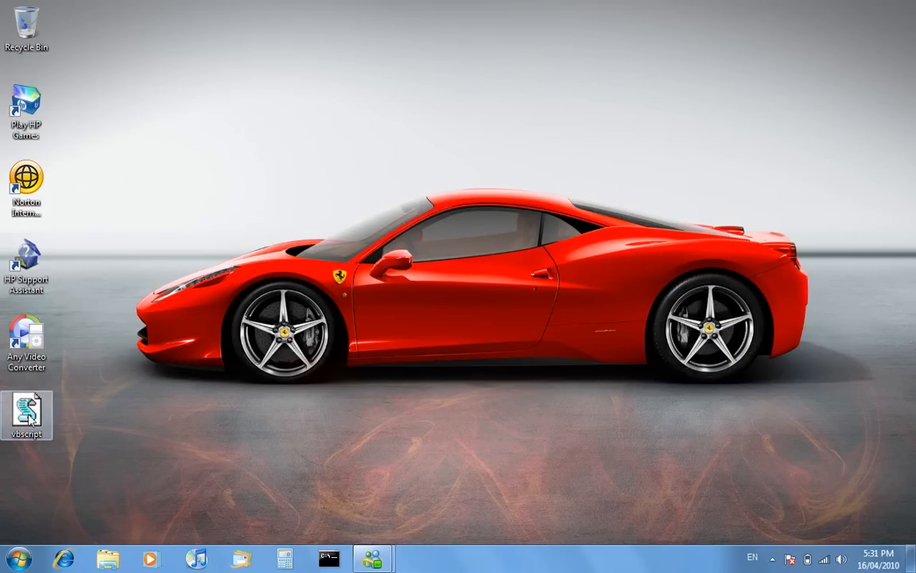
pyautogui.doubleClick(27, 414)
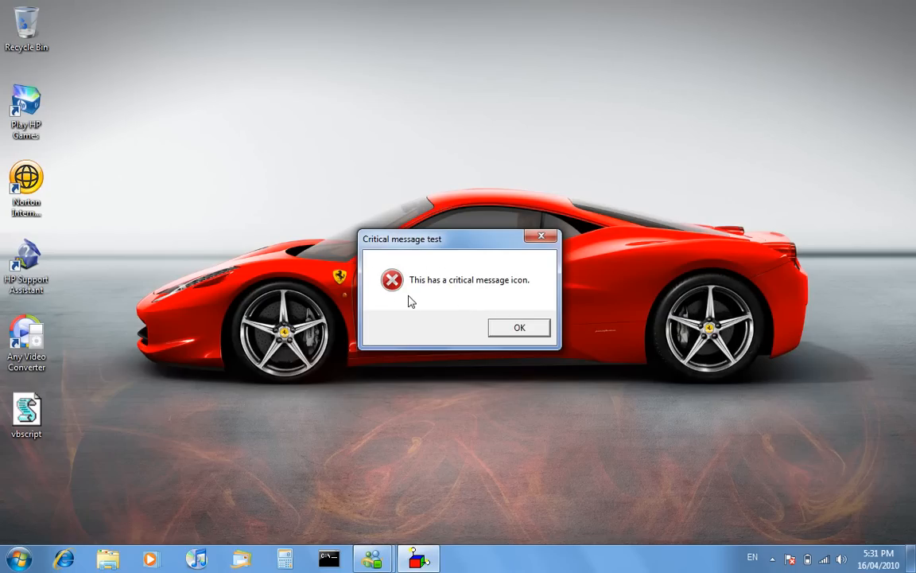
pyautogui.moveTo(438, 309)
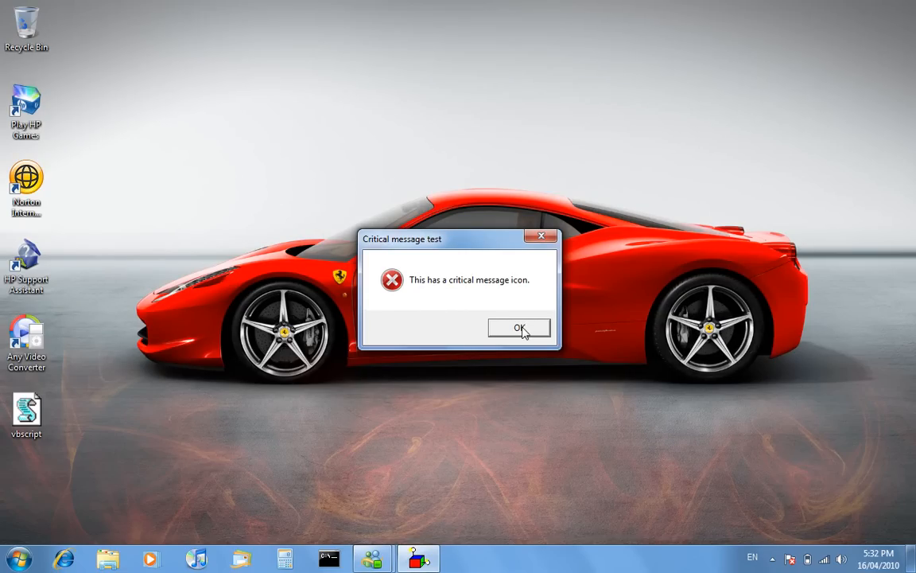
pyautogui.moveTo(517, 306)
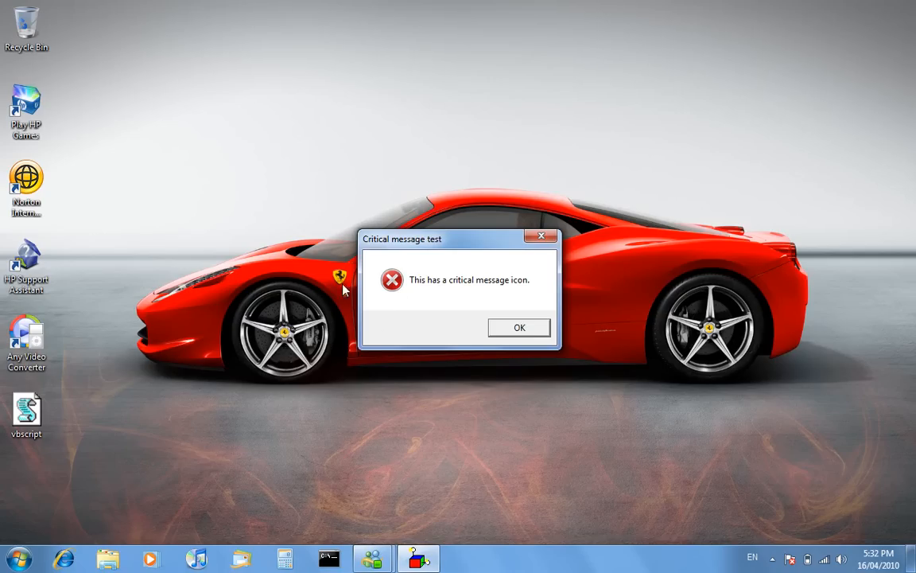
pyautogui.moveTo(342, 229)
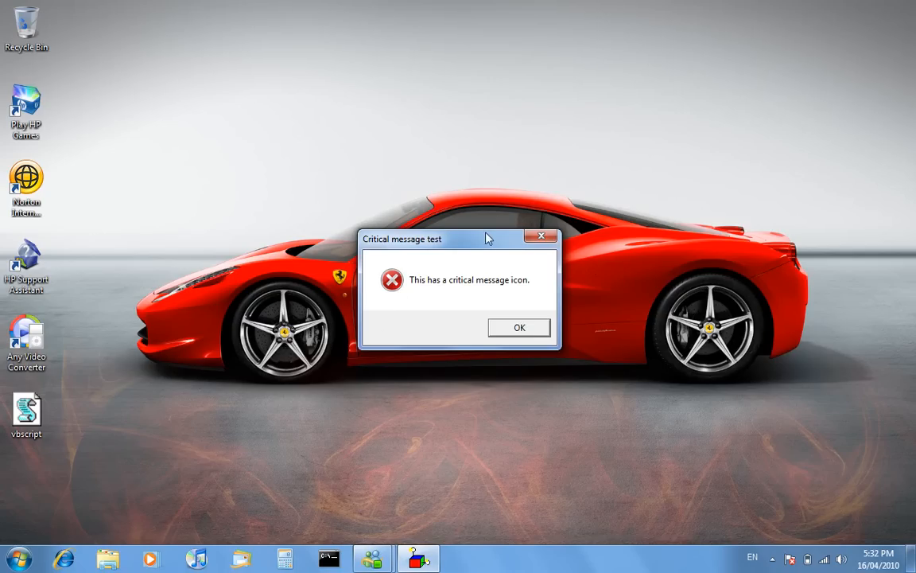
pyautogui.moveTo(597, 287)
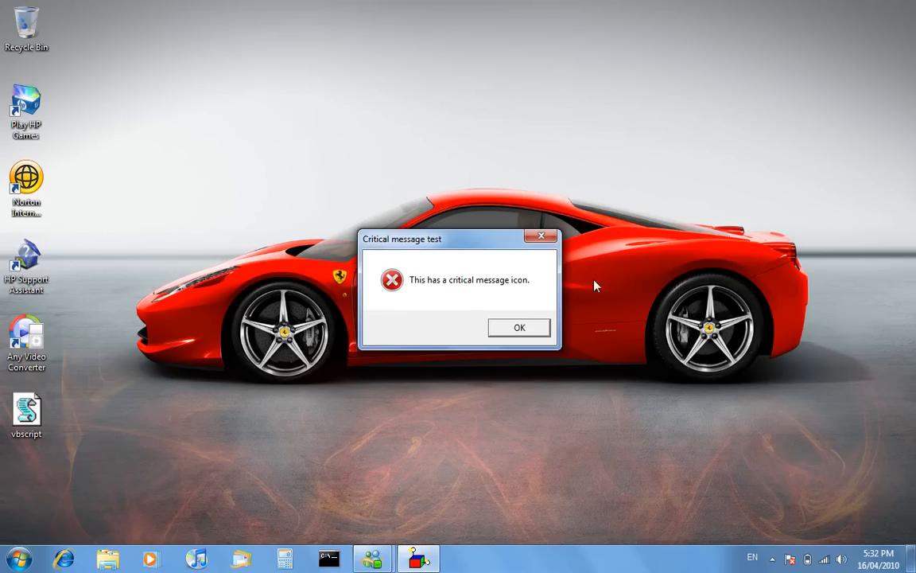
pyautogui.moveTo(567, 225)
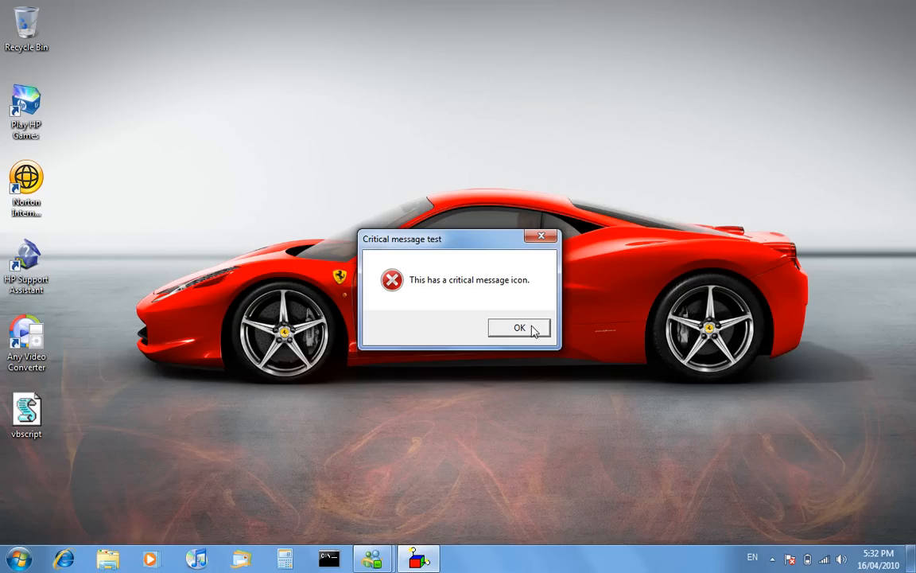
pyautogui.click(518, 328)
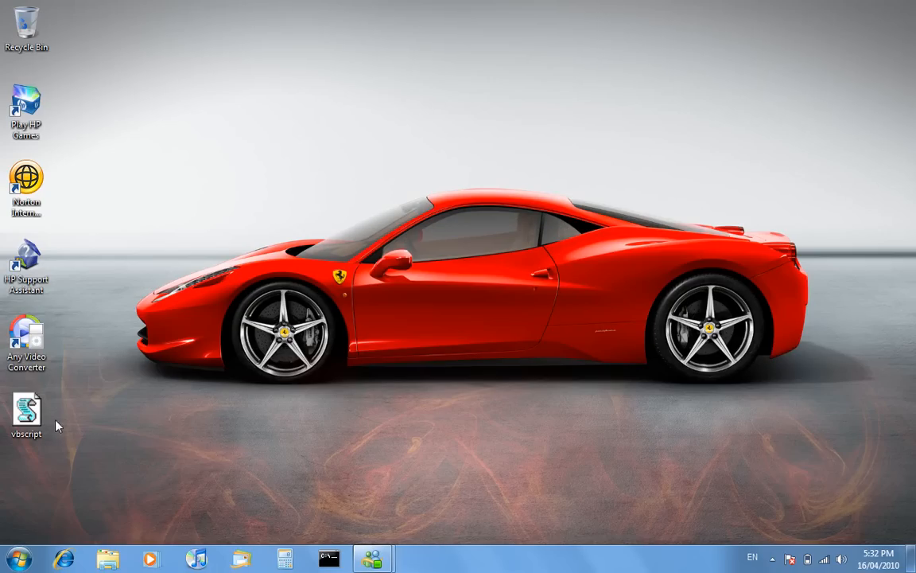
pyautogui.click(26, 413)
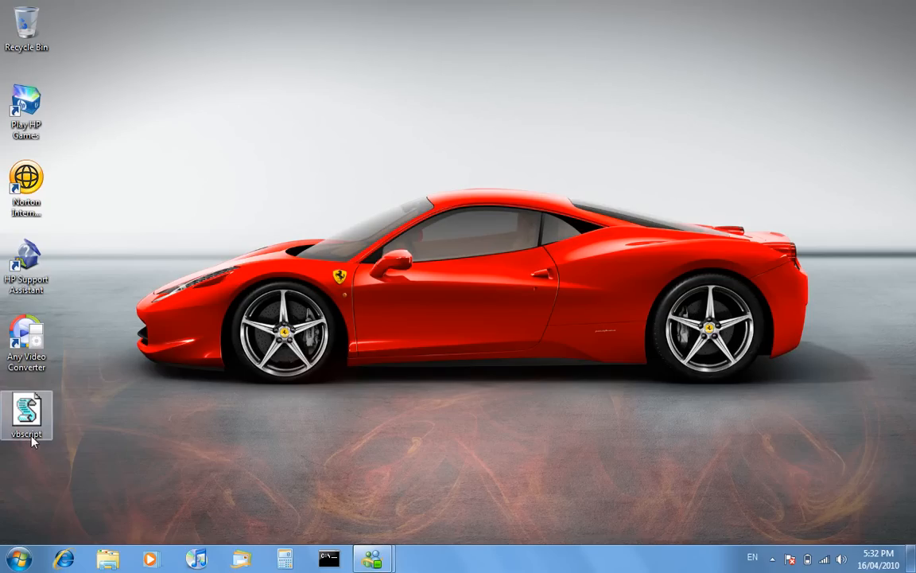